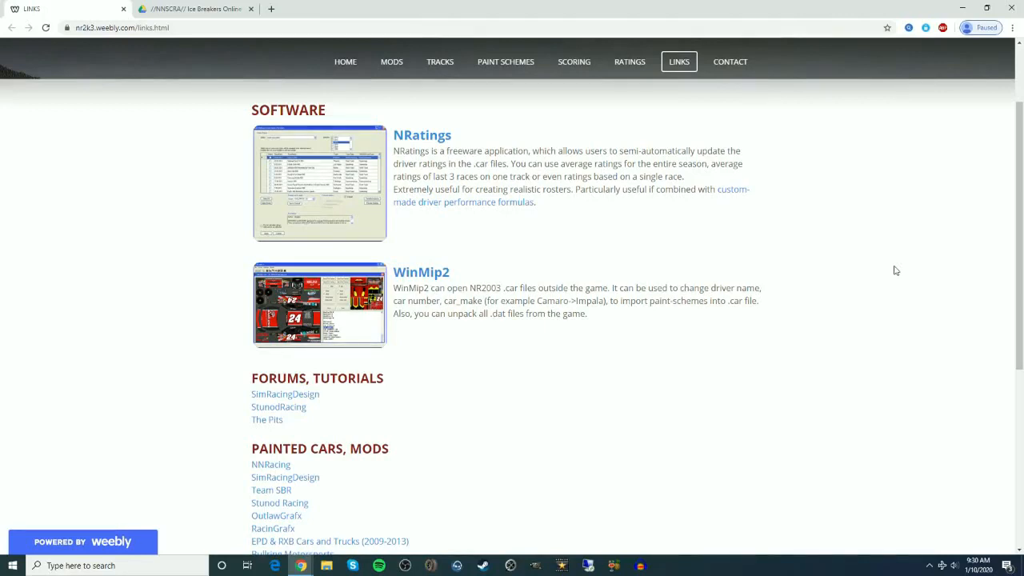
mouse_move(924, 305)
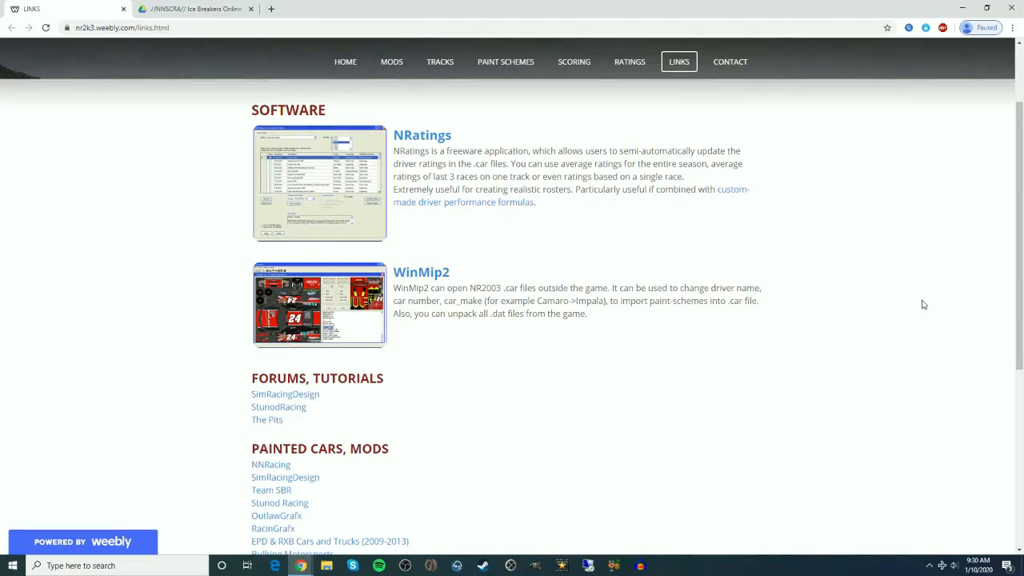
mouse_move(390, 272)
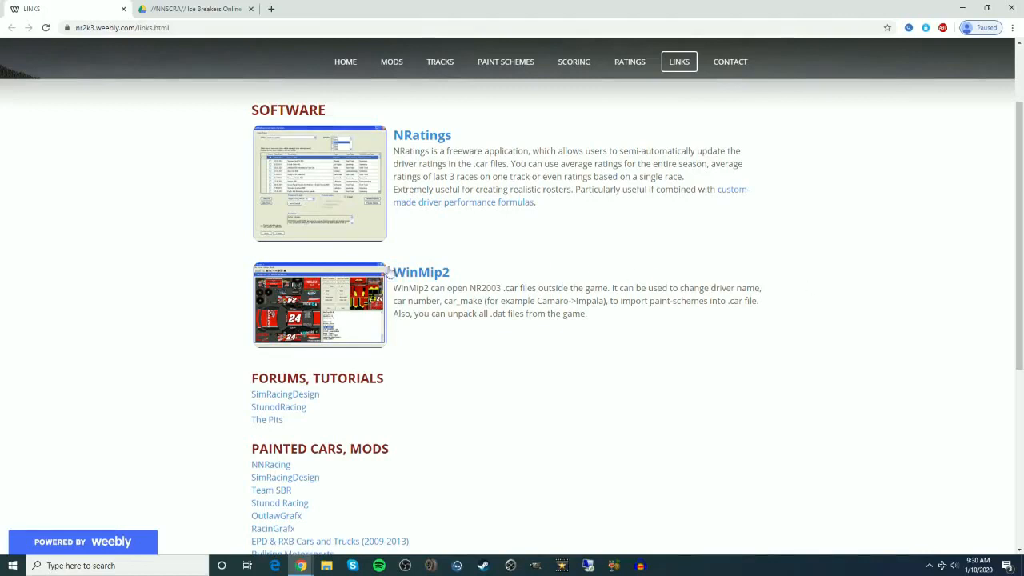
mouse_move(420, 272)
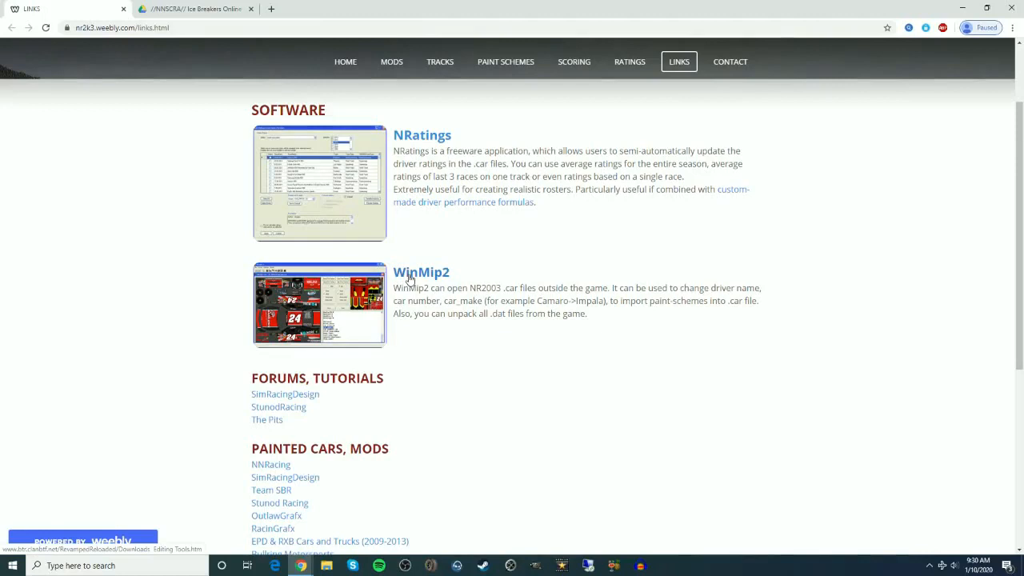
mouse_move(115, 274)
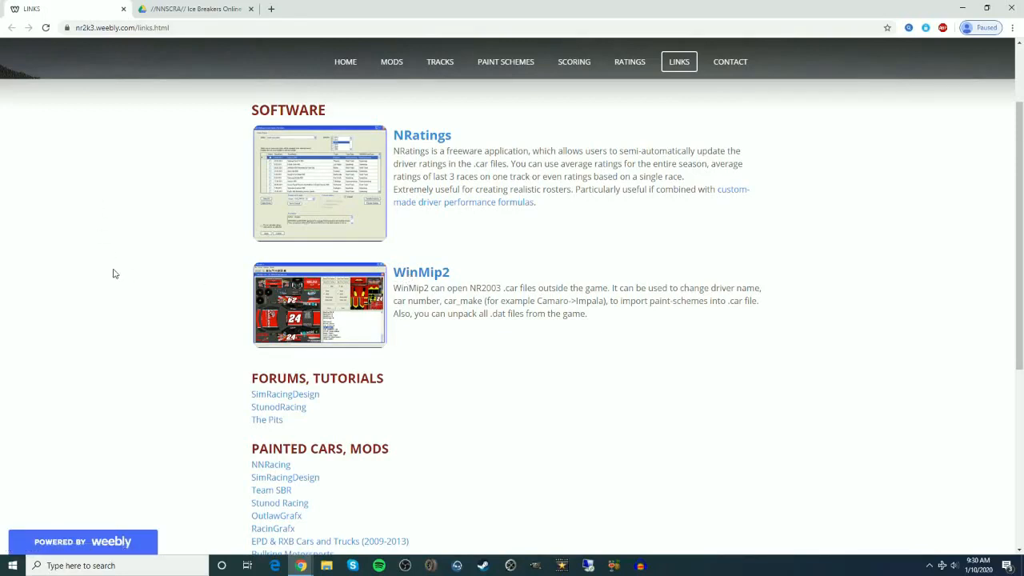
mouse_move(440, 271)
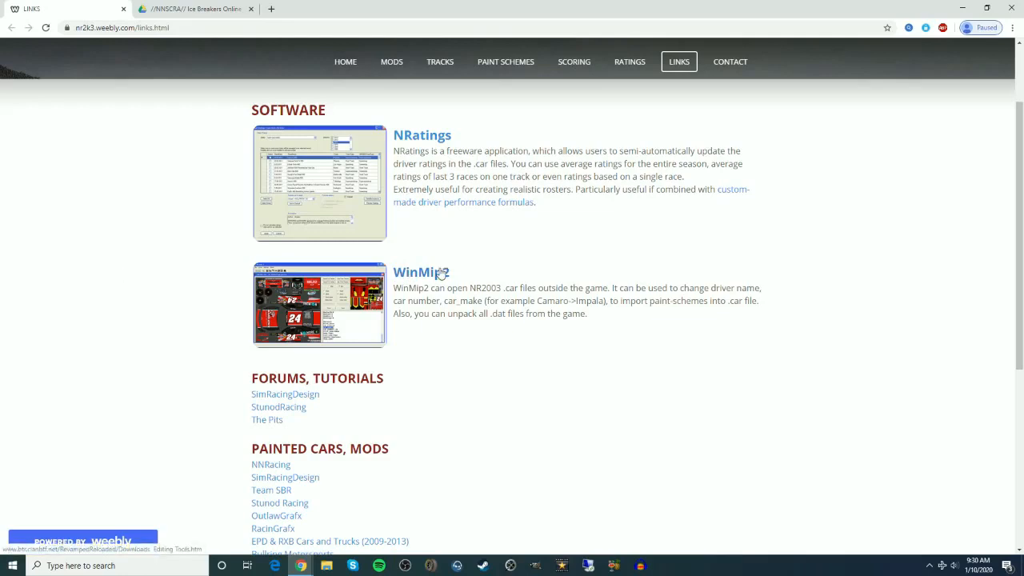
mouse_move(591, 274)
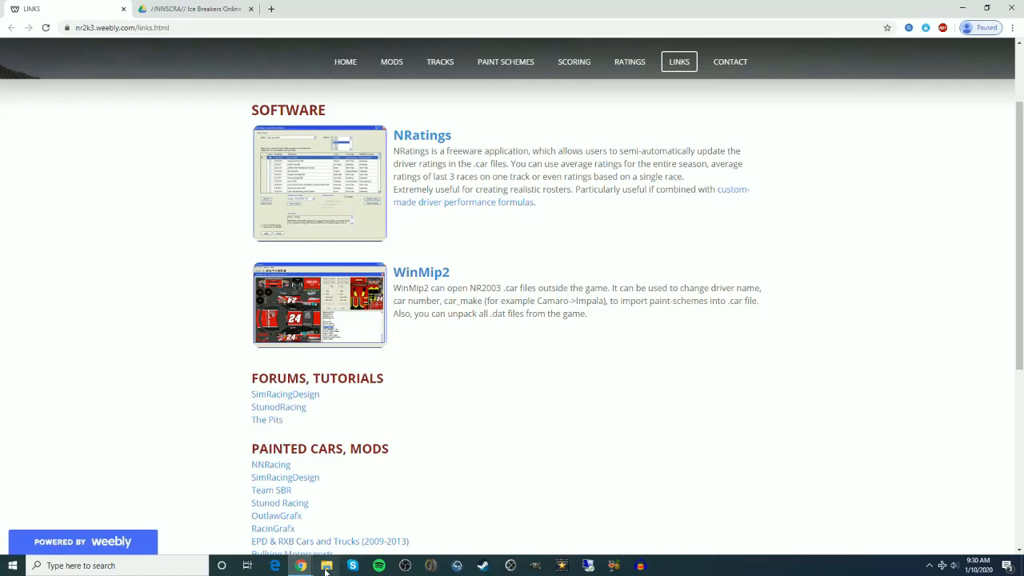
Step: Launch WinMip2 from the WinMip2B16 folder on Local Disk (E:) in File Explorer
click(325, 566)
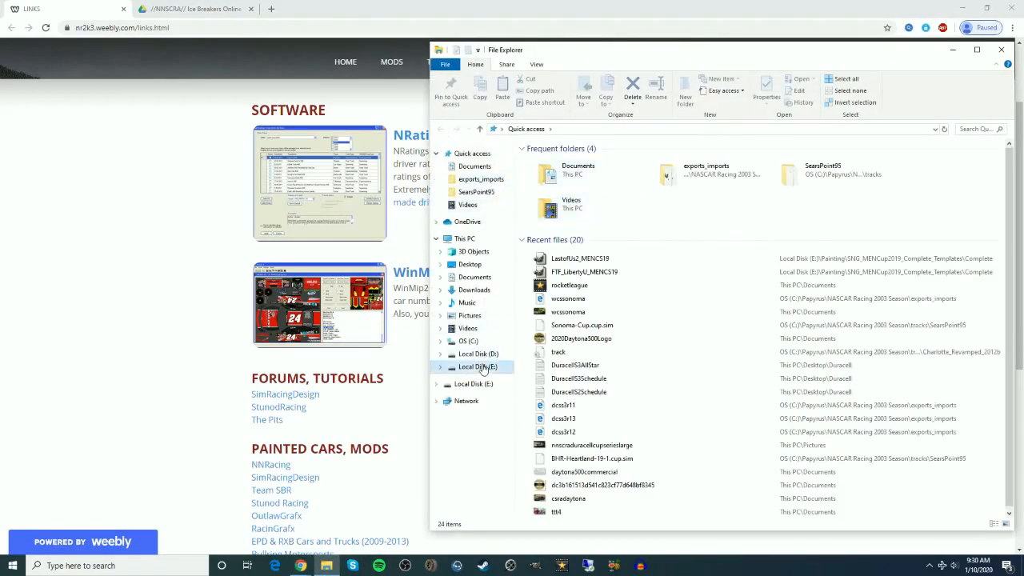
click(477, 367)
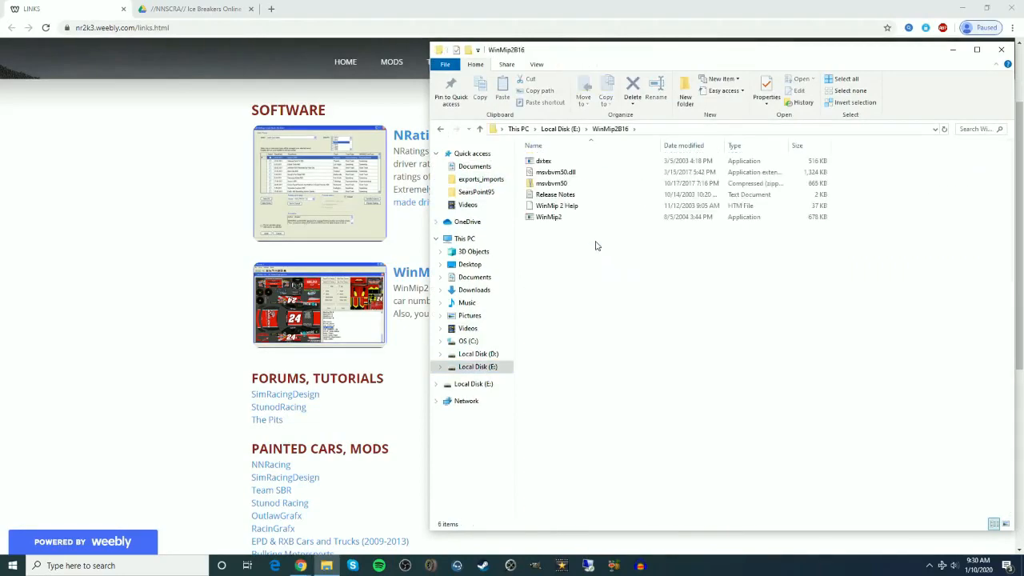
click(548, 217)
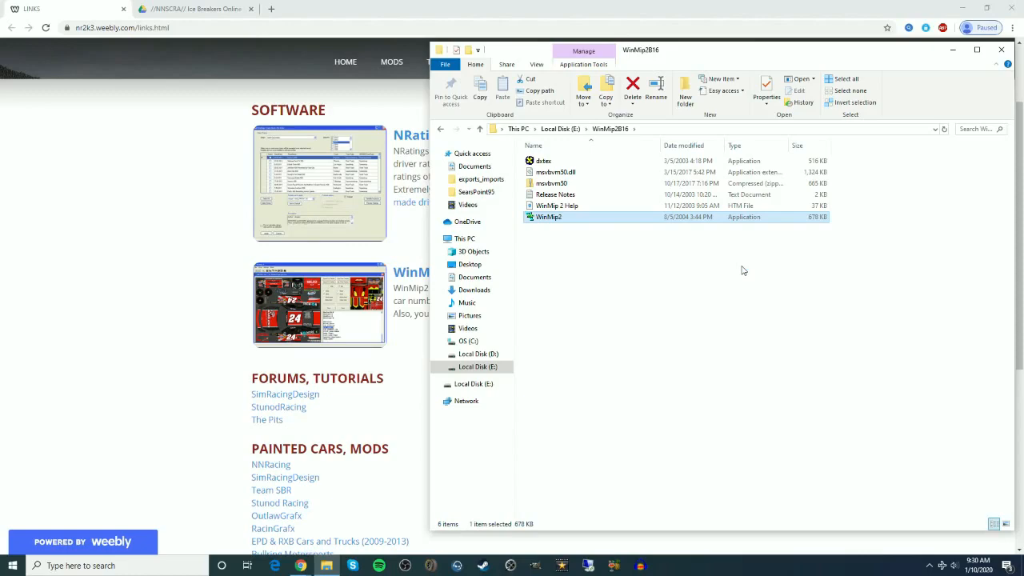
double_click(548, 217)
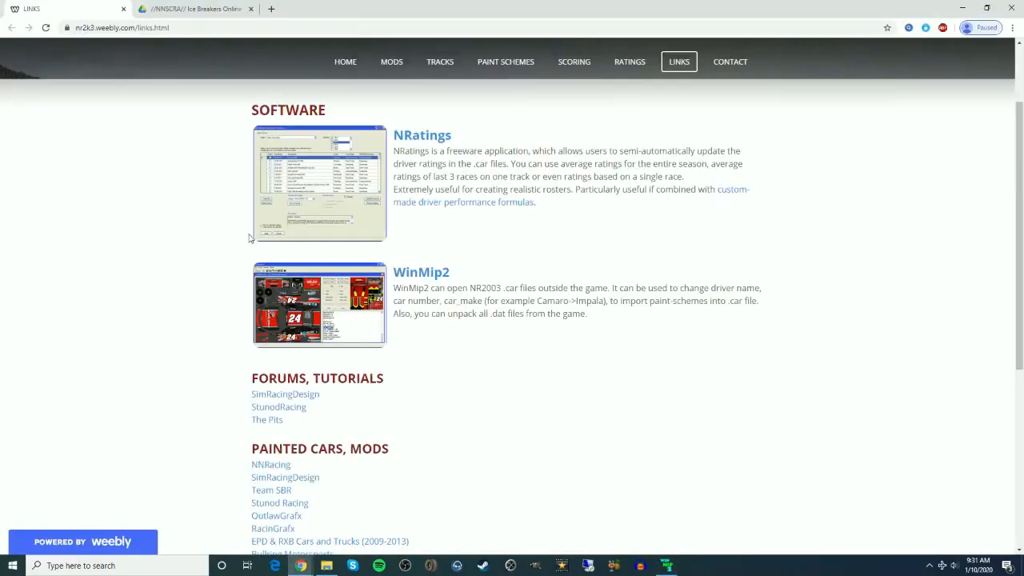
Step: Download 48KobaltDirt.cup.car from the Ice Breakers car pack folder in Google Drive
click(196, 9)
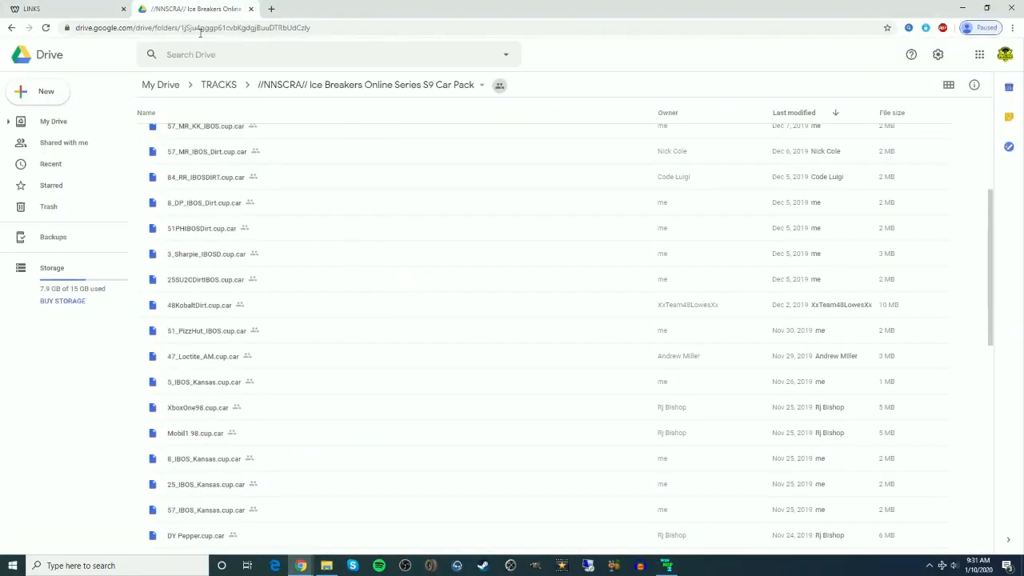
mouse_move(298, 310)
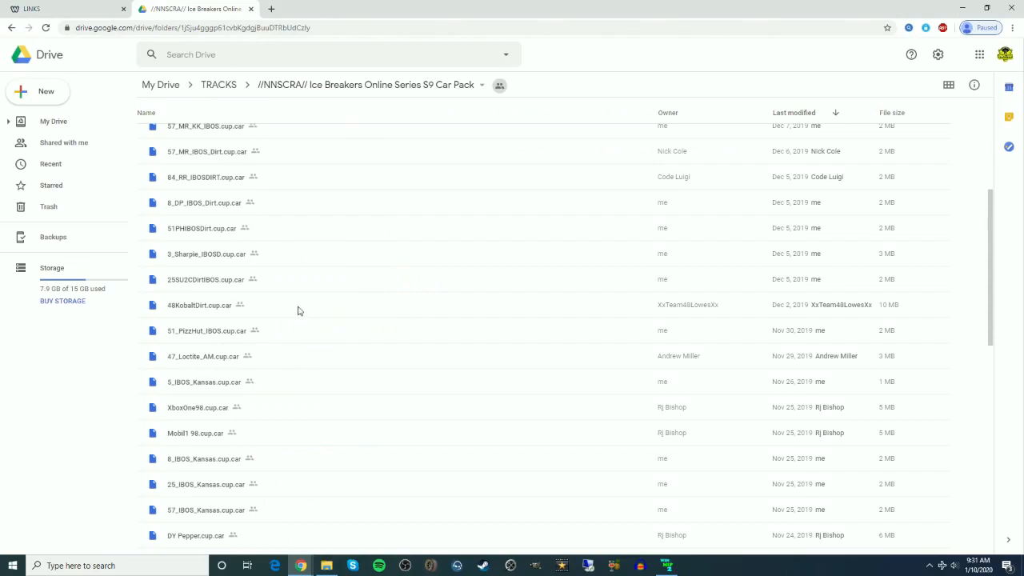
mouse_move(603, 305)
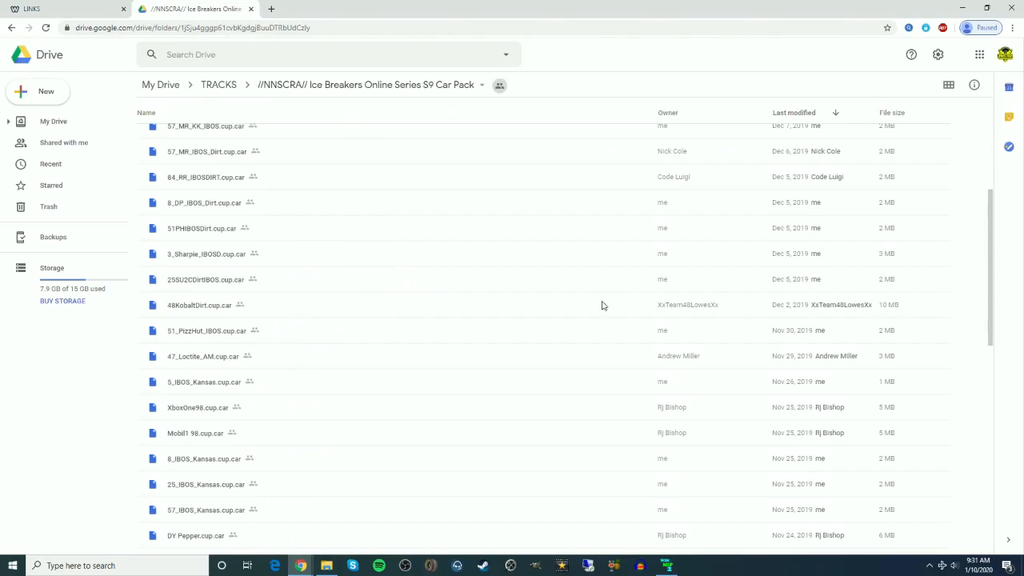
right_click(199, 305)
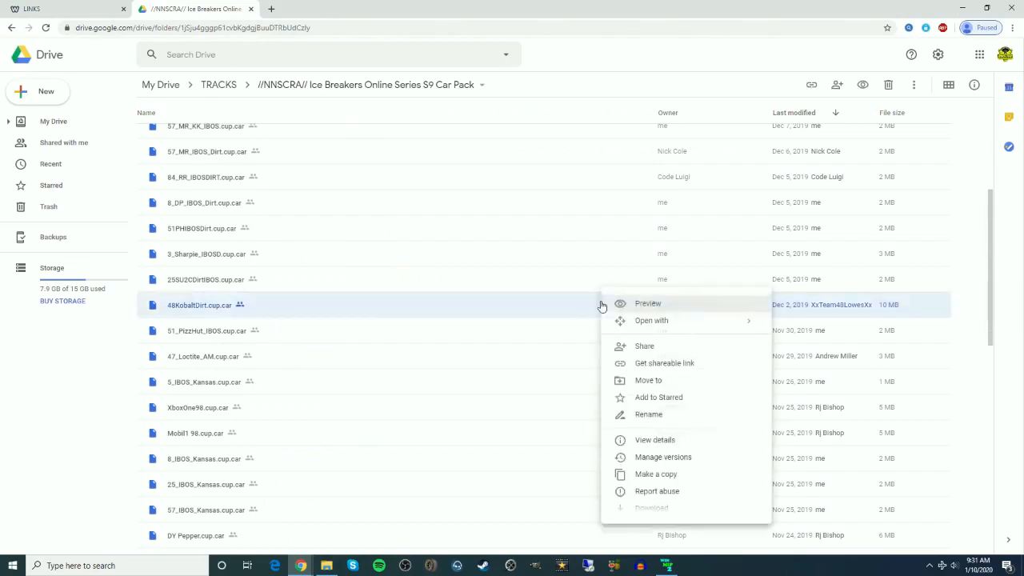
click(596, 130)
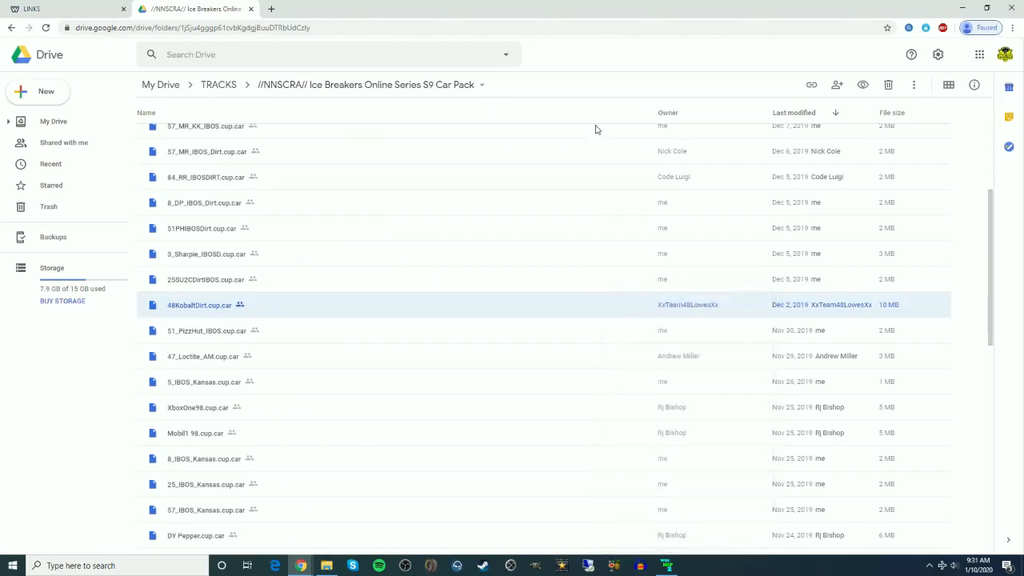
mouse_move(588, 172)
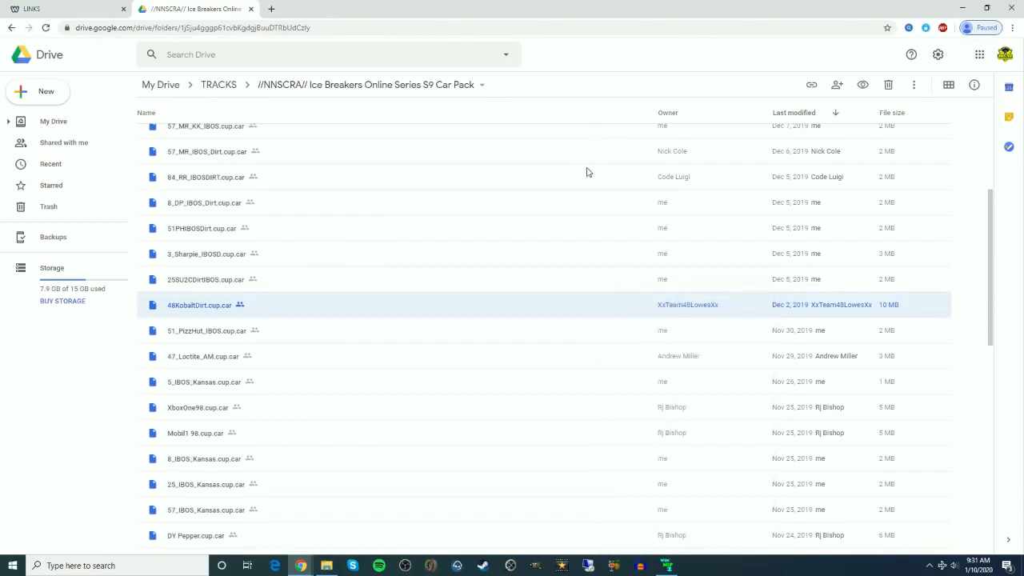
mouse_move(951, 310)
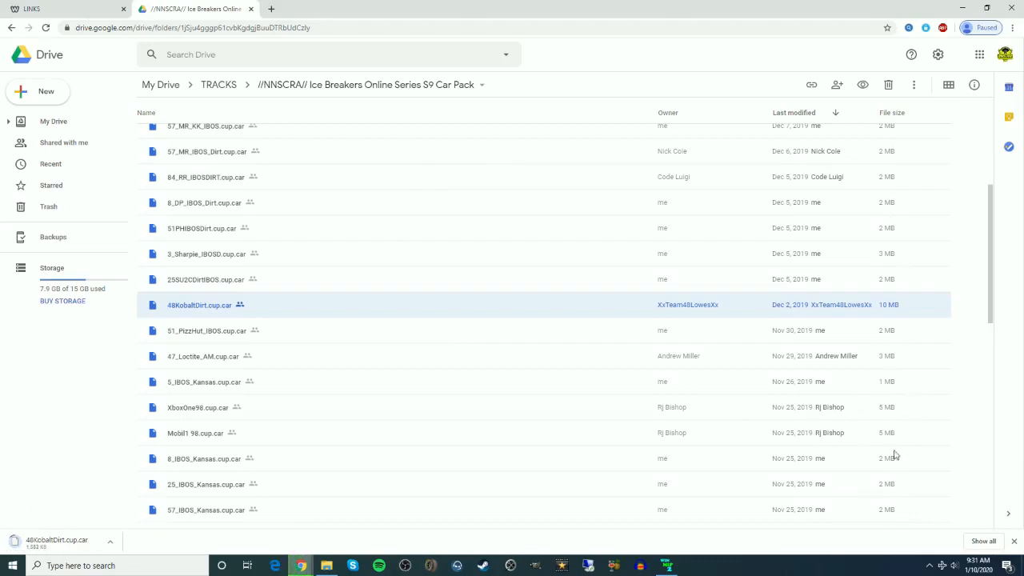
mouse_move(572, 163)
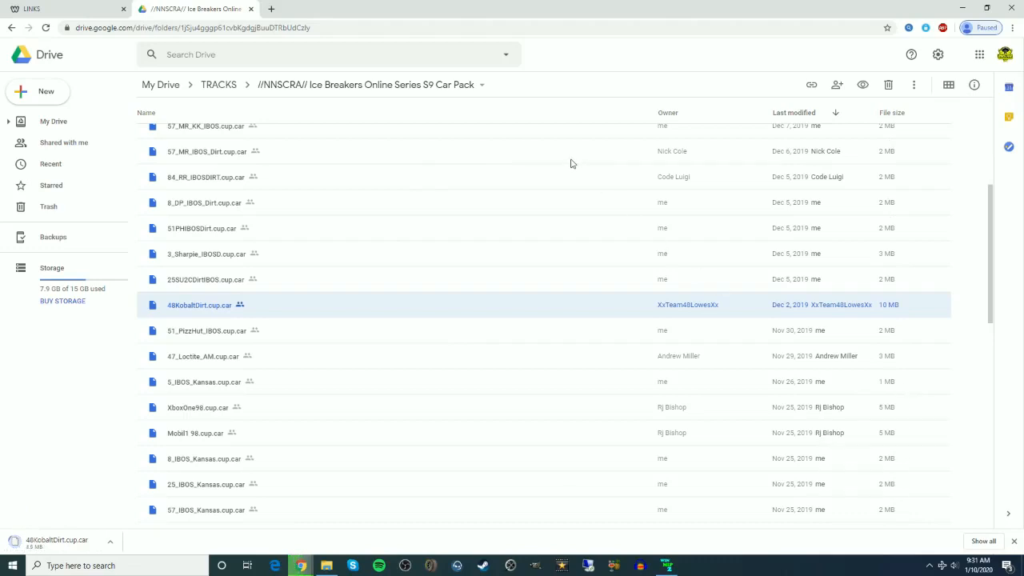
mouse_move(176, 260)
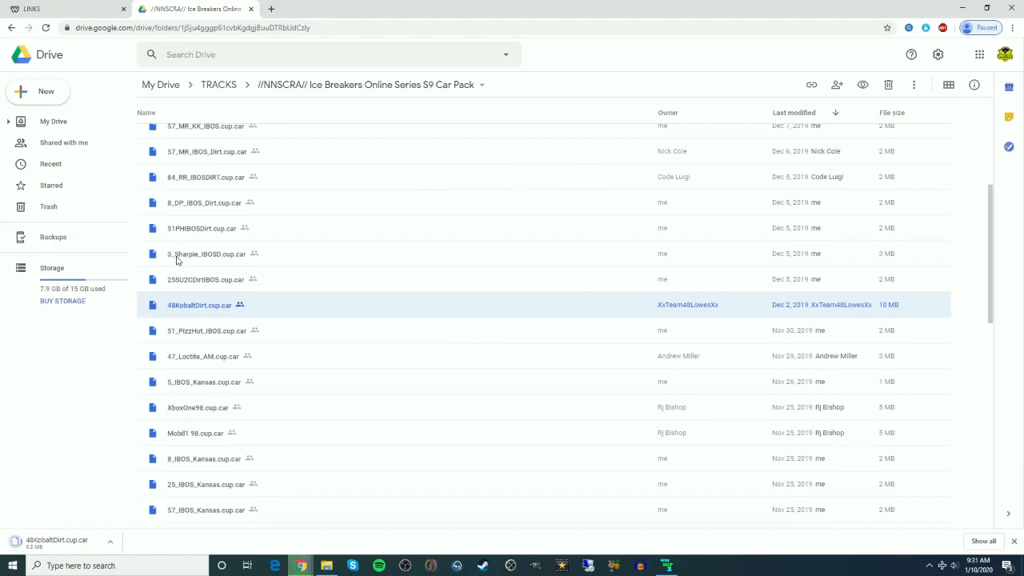
mouse_move(739, 316)
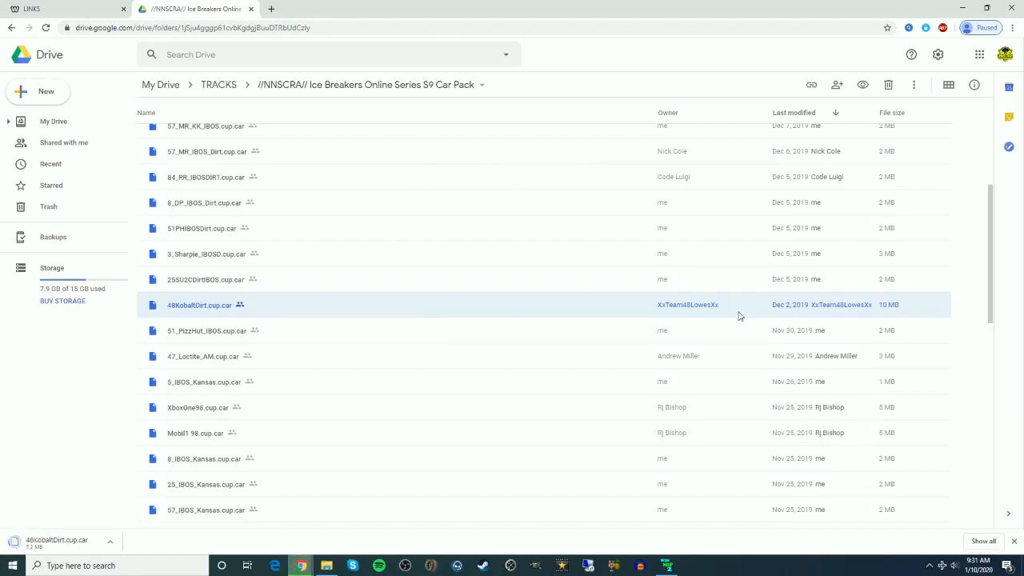
mouse_move(414, 129)
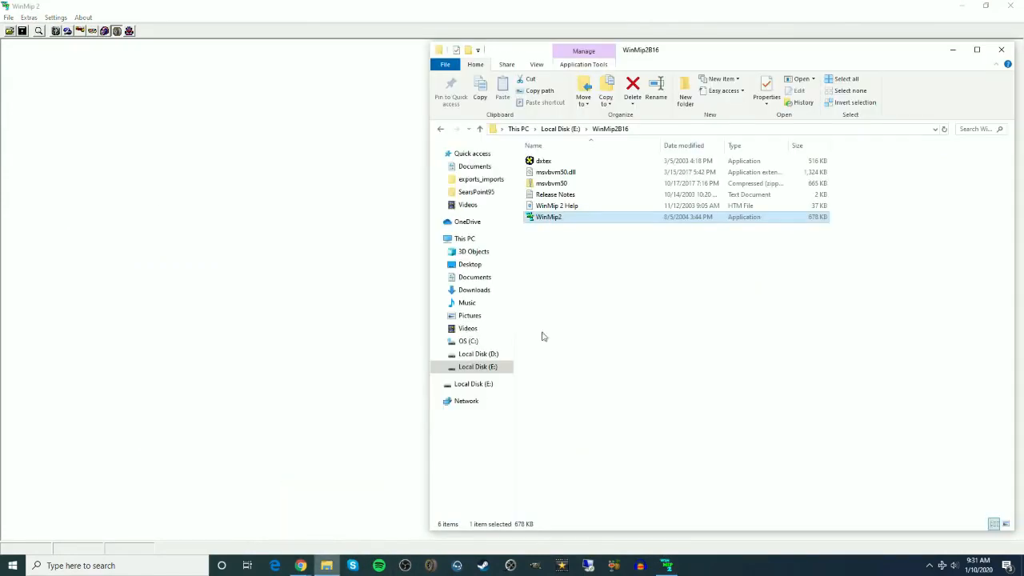
mouse_move(605, 269)
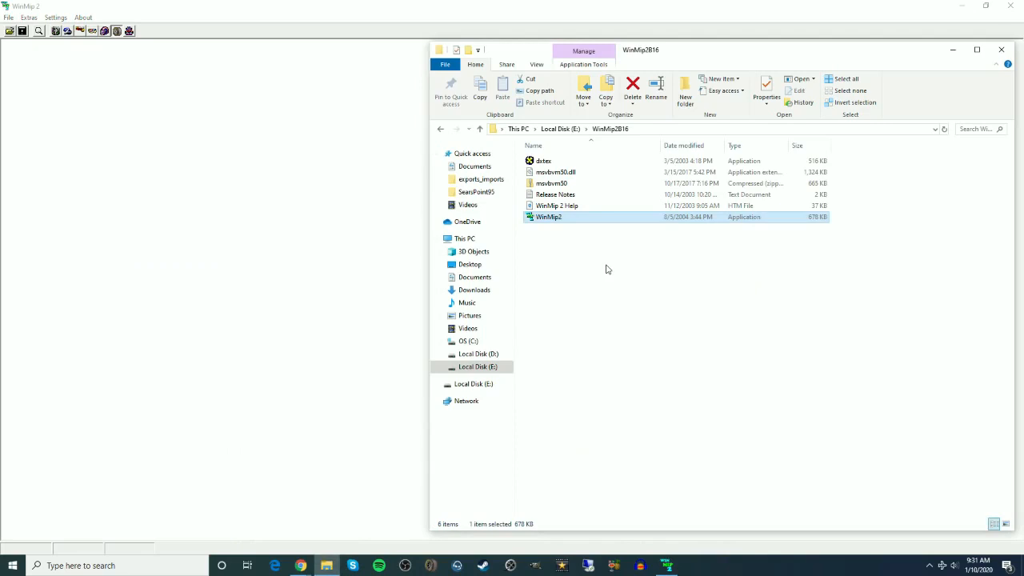
mouse_move(607, 310)
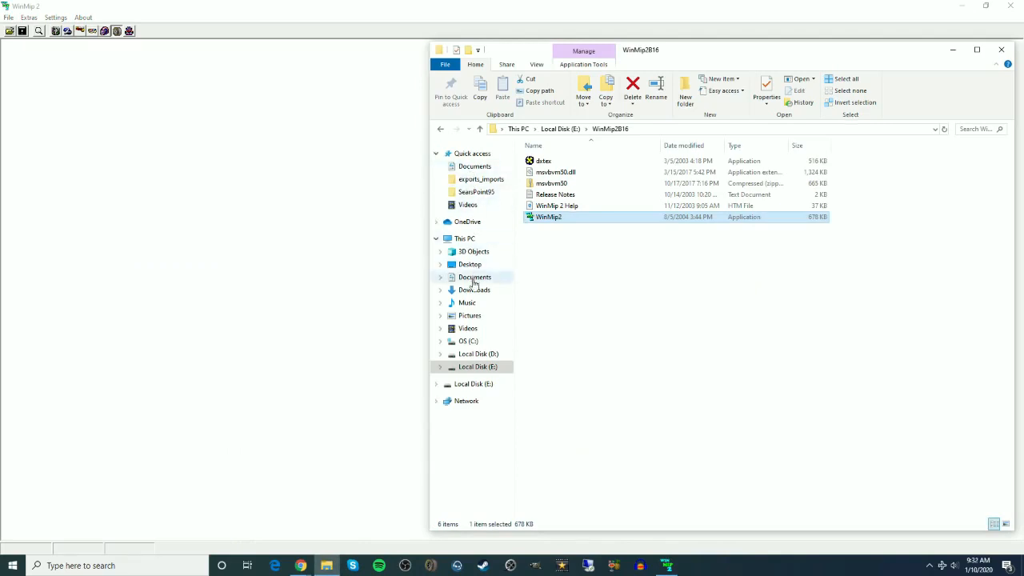
Step: Show the Downloads folder containing 48KobaltDirt.cup.car in File Explorer
click(474, 289)
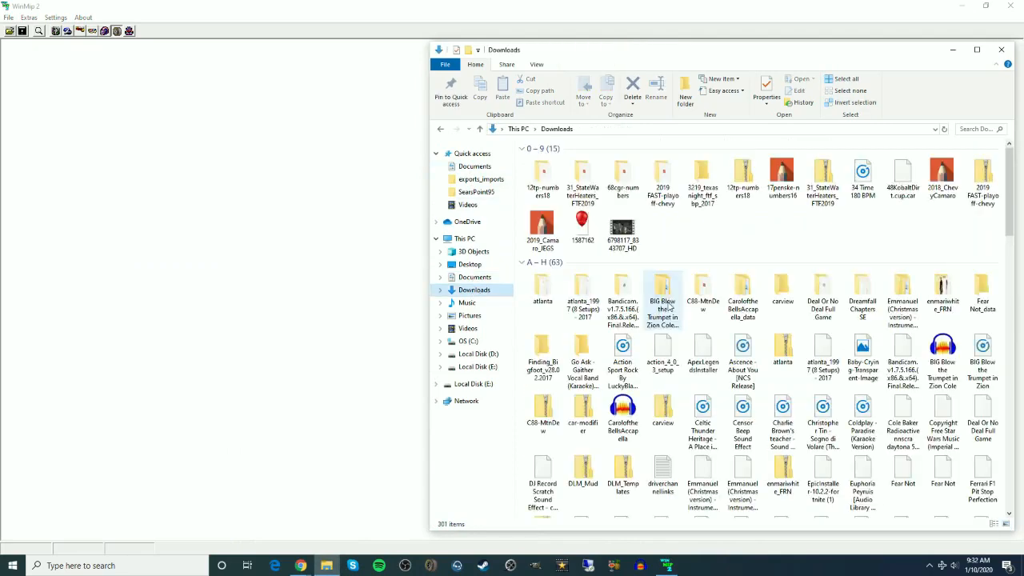
mouse_move(902, 176)
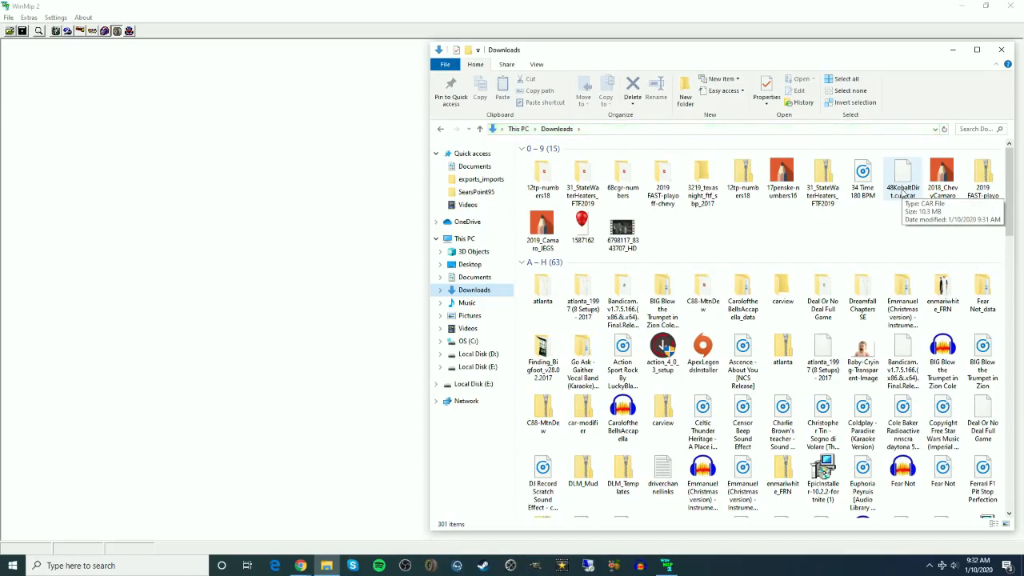
mouse_move(910, 170)
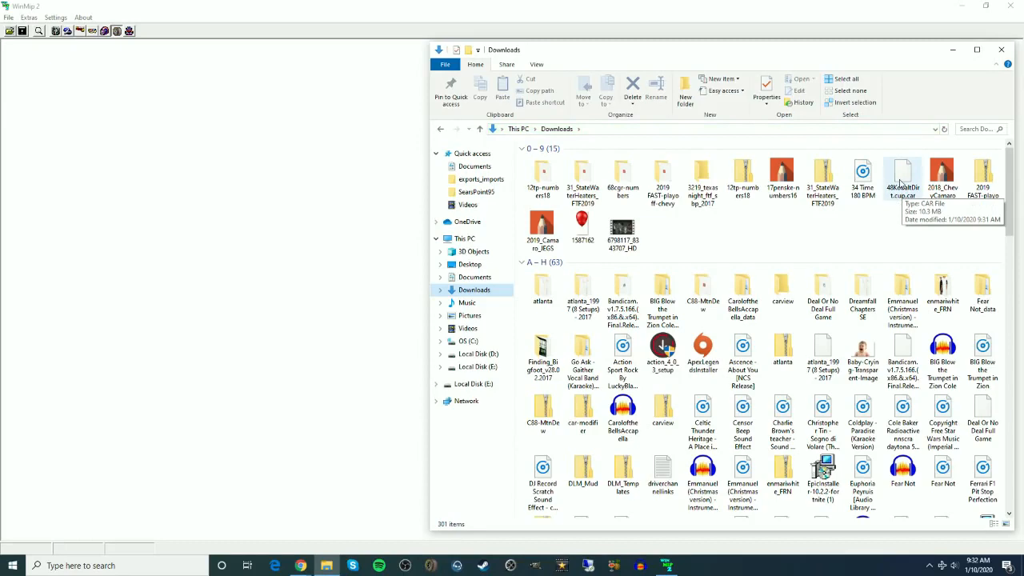
mouse_move(503, 268)
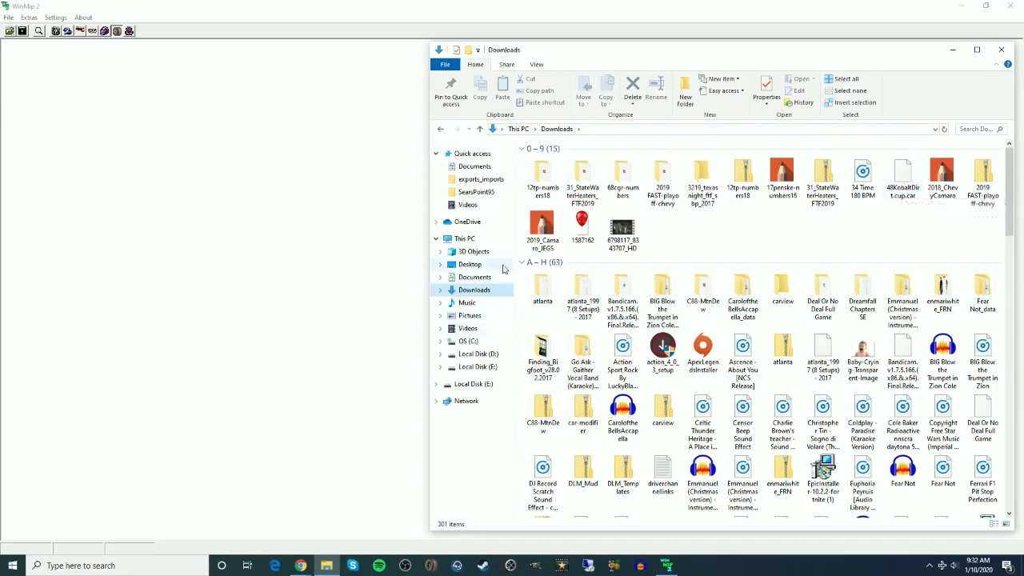
mouse_move(475, 283)
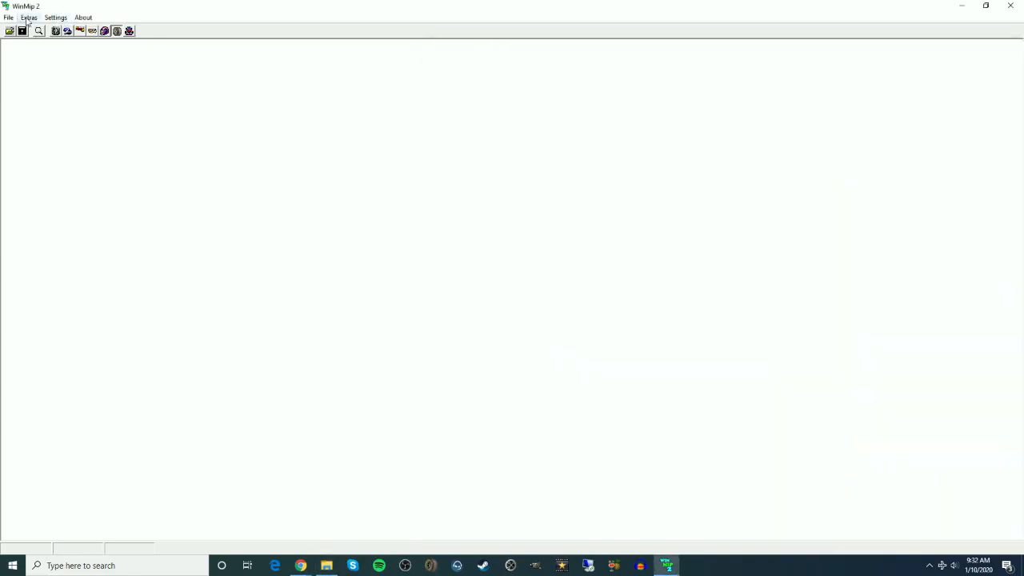
Step: Start the NR2003 Car File Editor from Extras and browse to Downloads for the car file
click(29, 17)
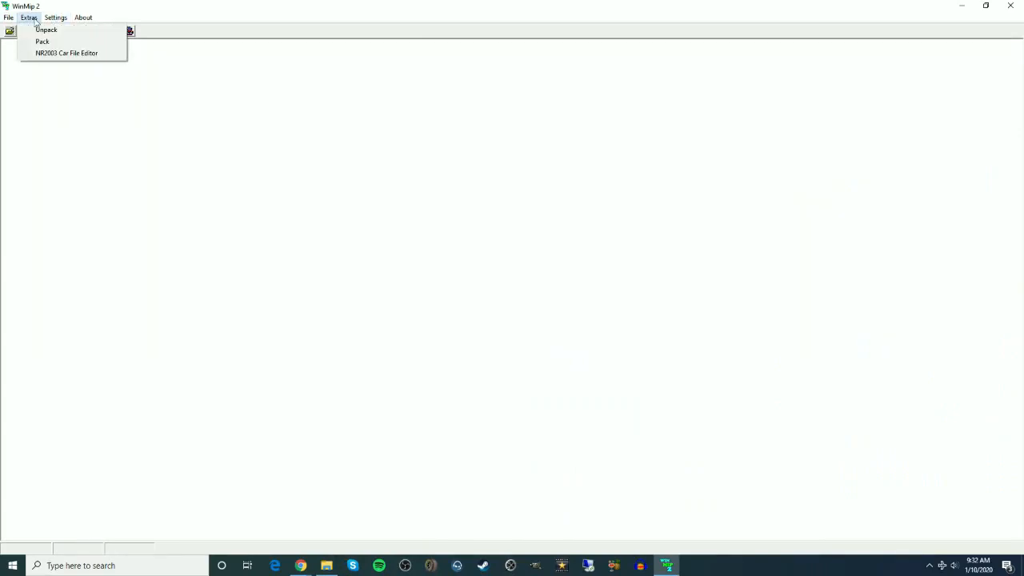
mouse_move(68, 53)
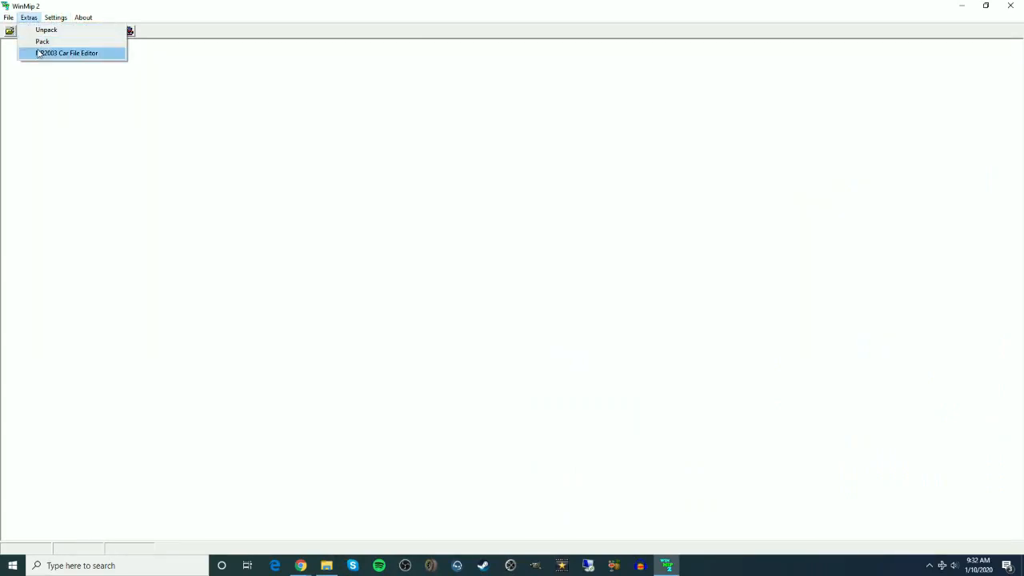
click(70, 53)
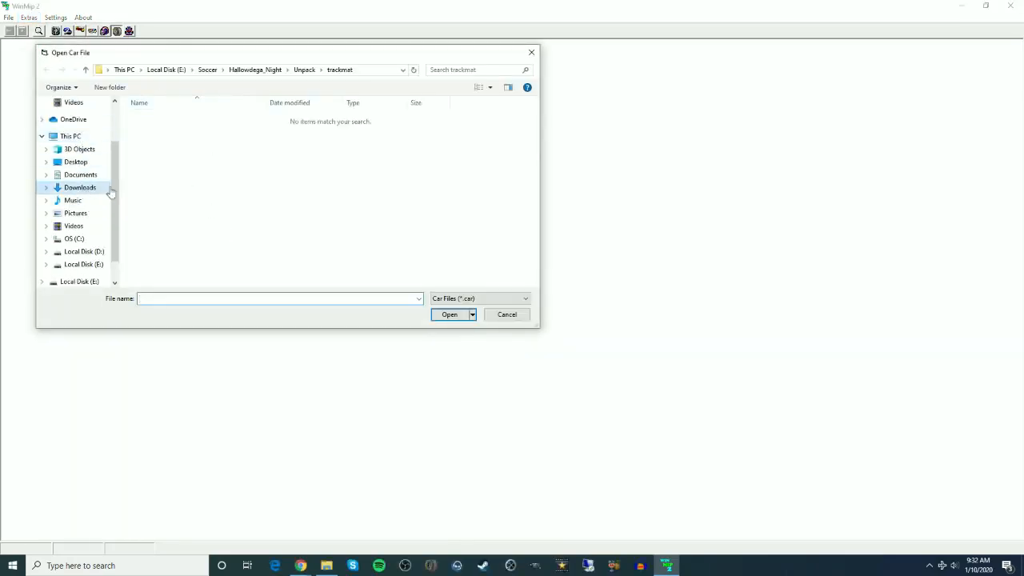
click(80, 187)
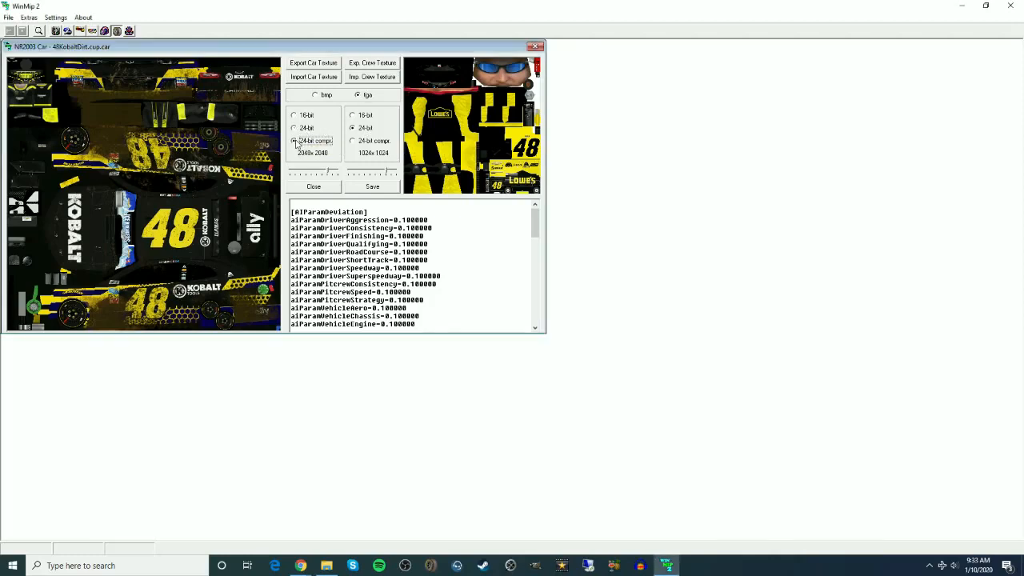
Step: Make crew textures 24-bit compressed, lower car texture priority, and save 48KobaltDirt.cup.car to Downloads
click(352, 140)
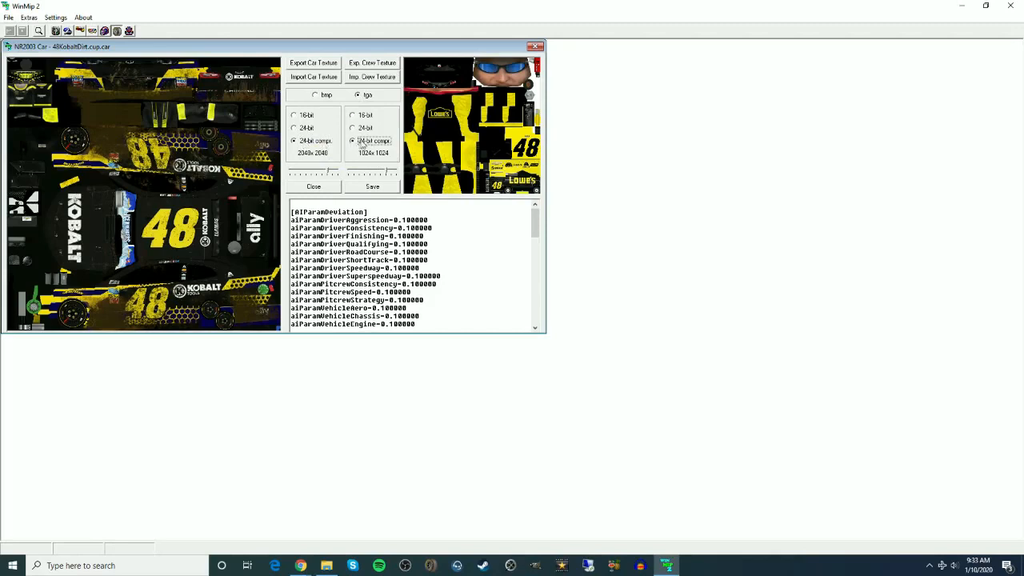
mouse_move(366, 144)
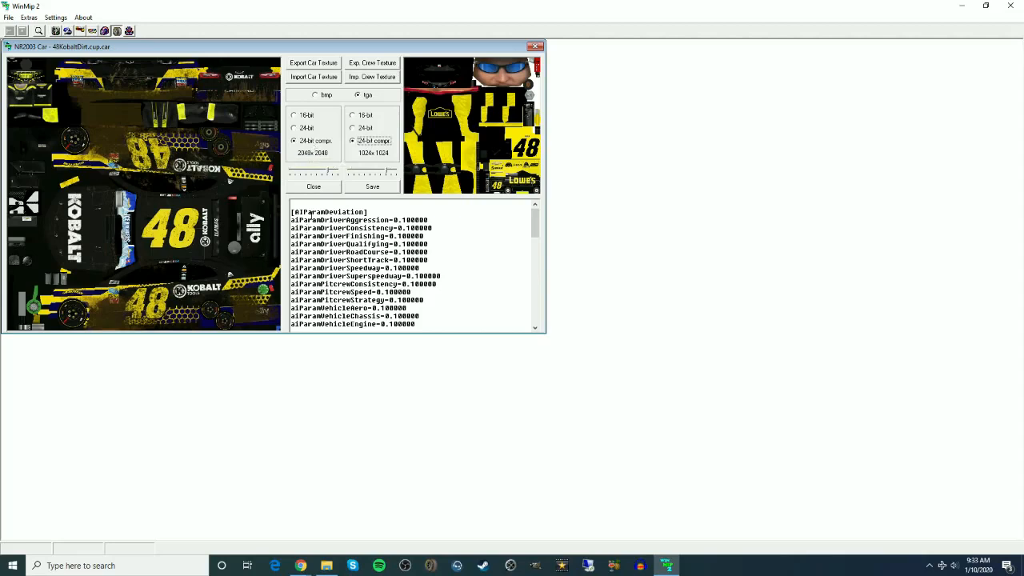
mouse_move(327, 174)
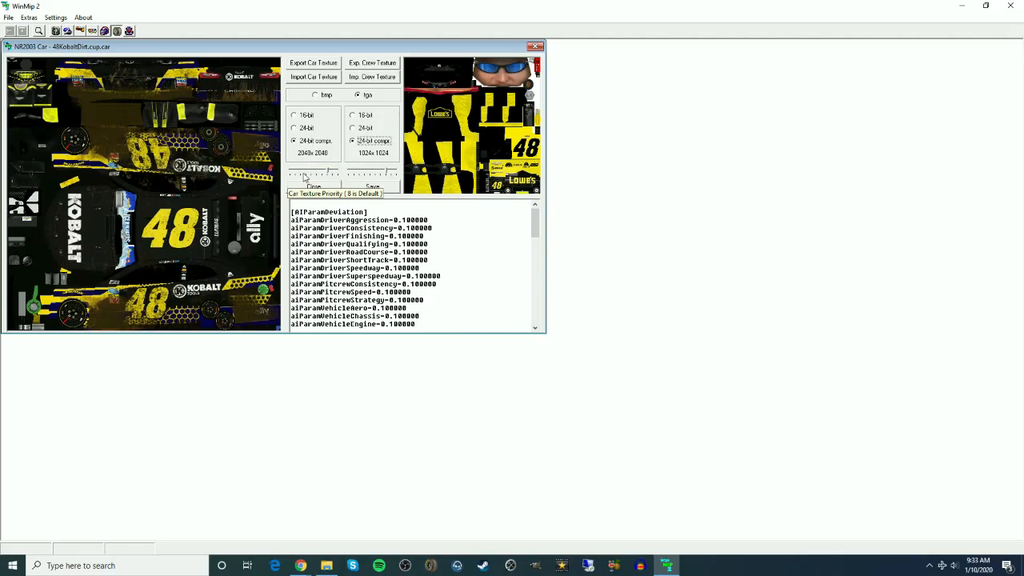
mouse_move(384, 176)
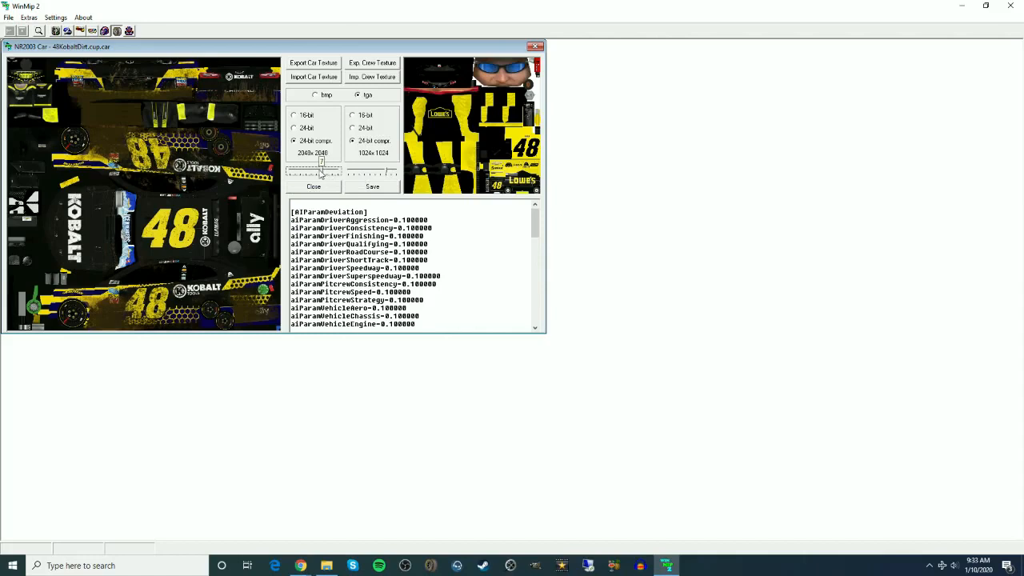
drag(321, 170, 382, 171)
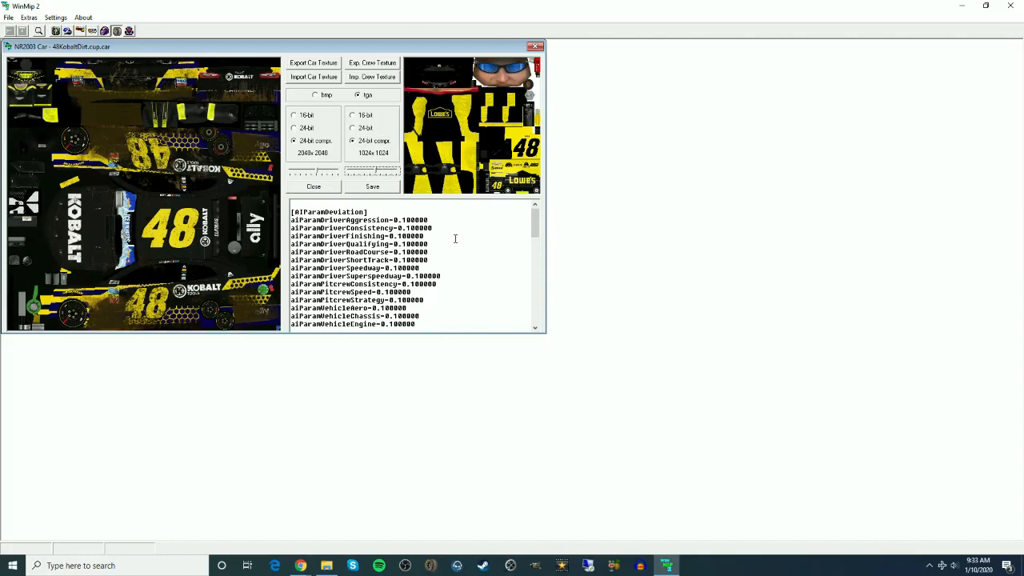
mouse_move(353, 124)
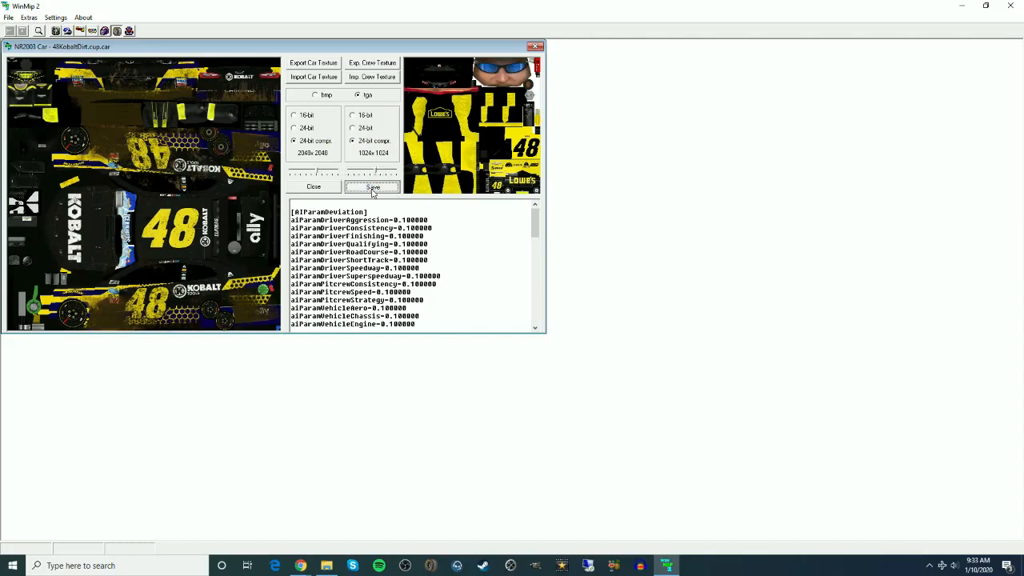
click(372, 187)
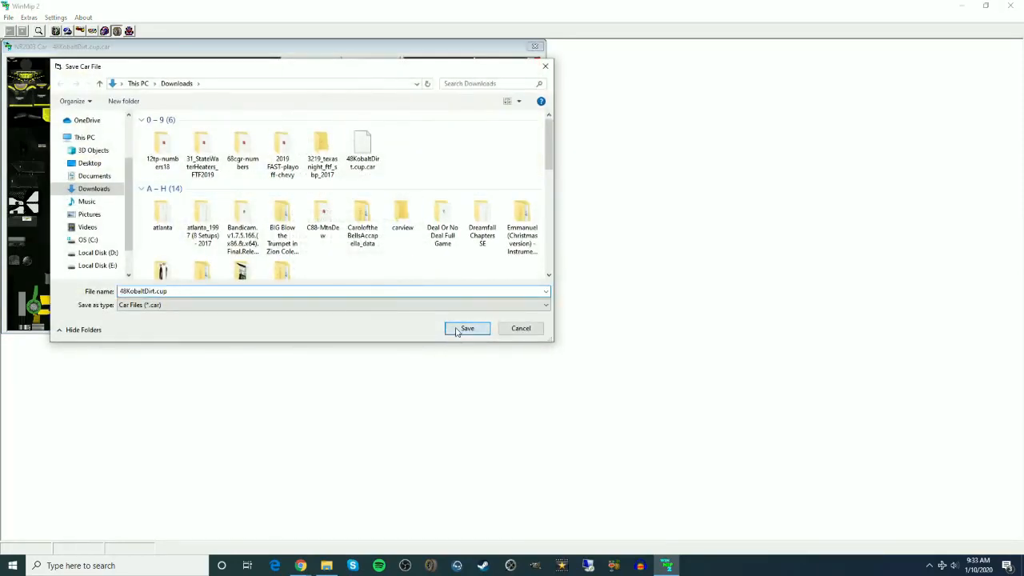
click(467, 327)
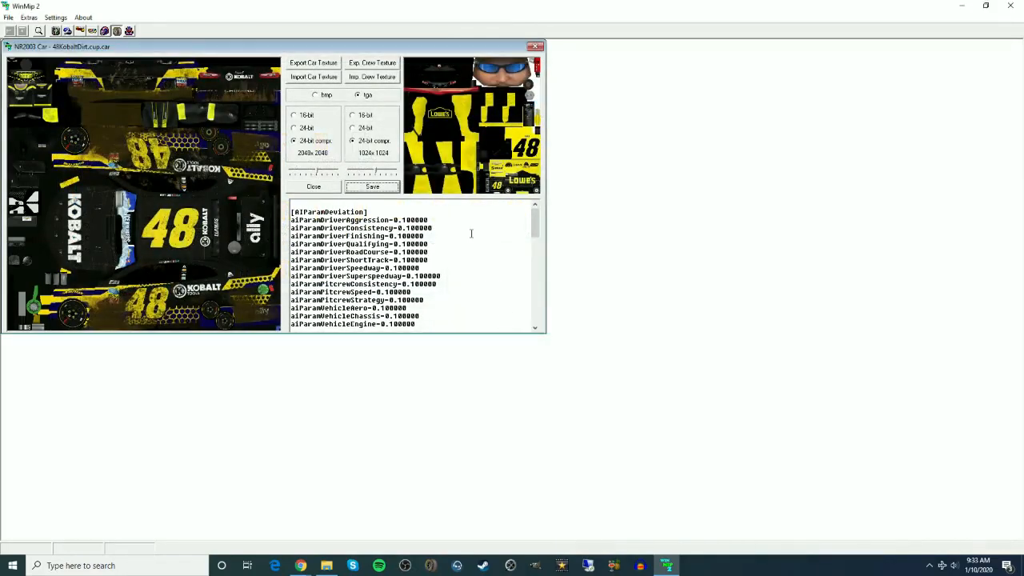
click(326, 565)
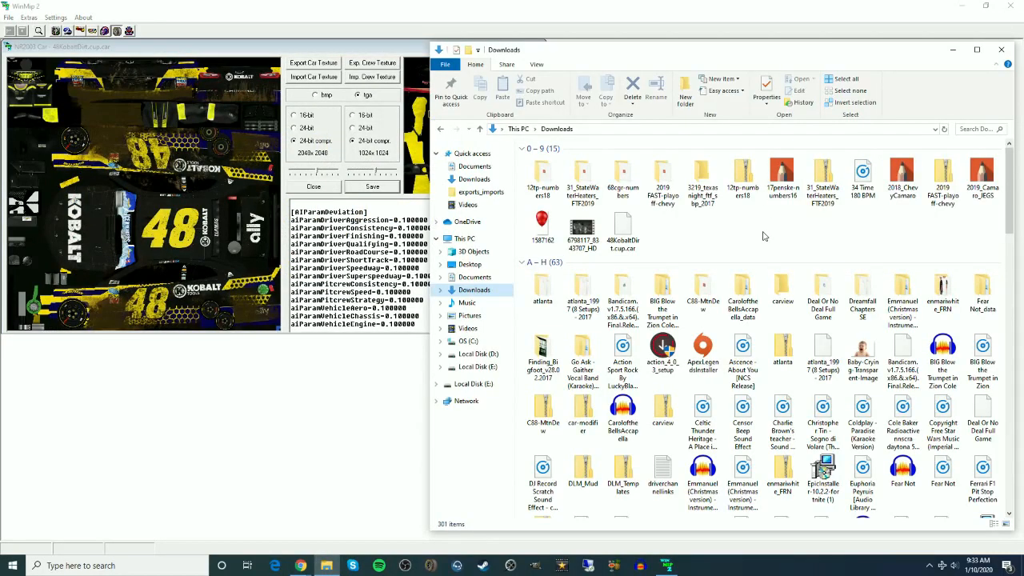
click(622, 231)
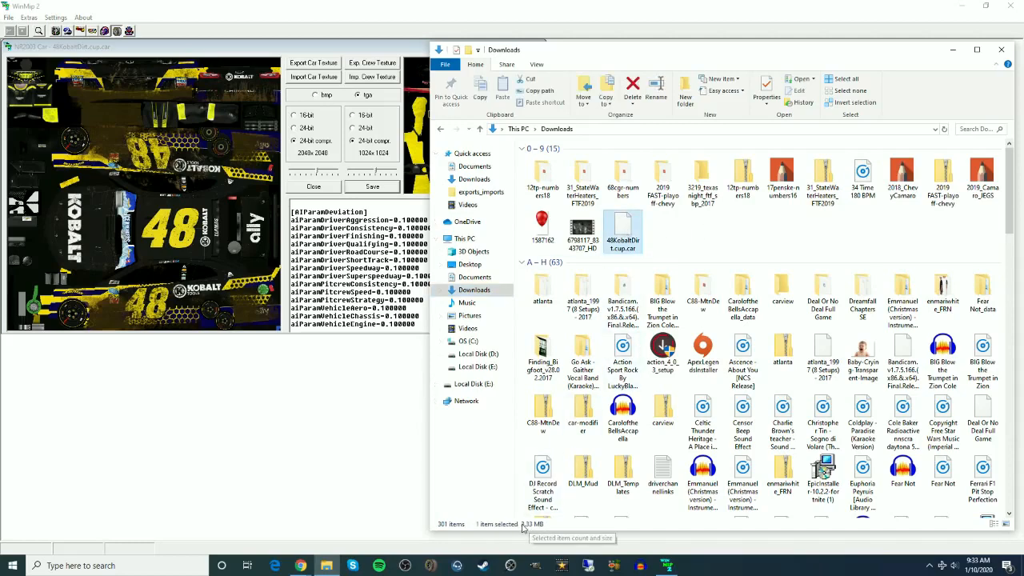
mouse_move(537, 527)
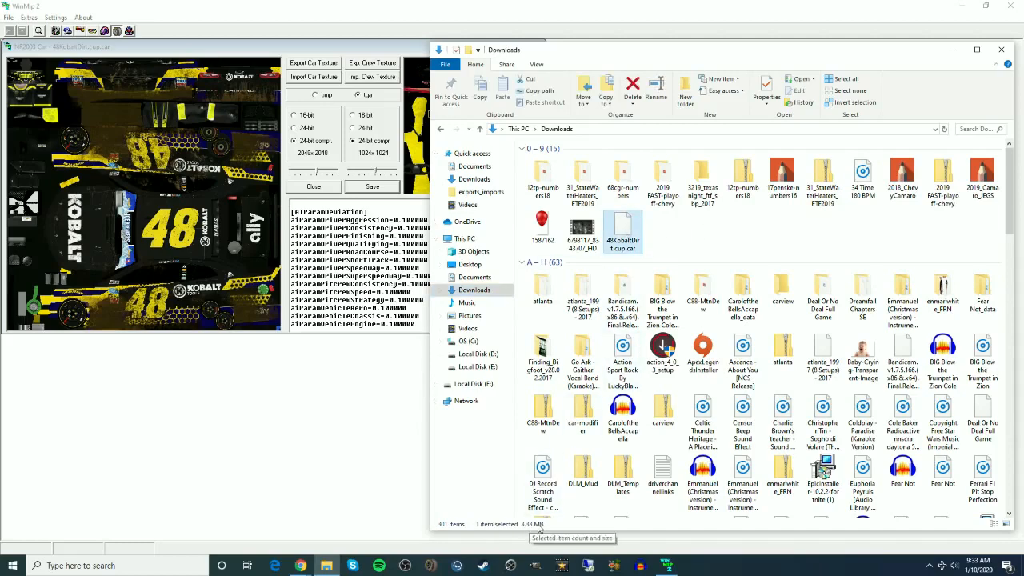
mouse_move(695, 222)
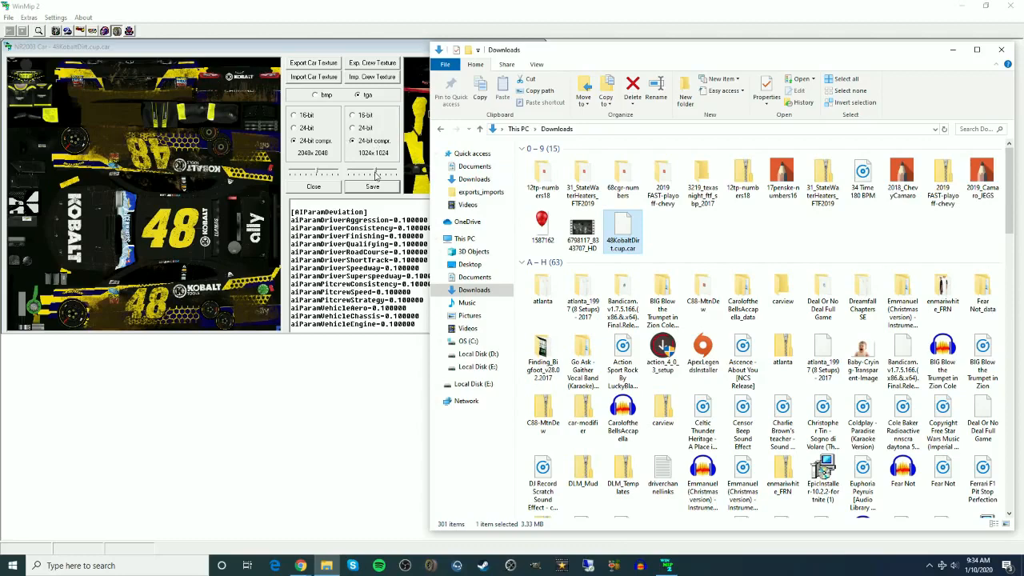
mouse_move(102, 190)
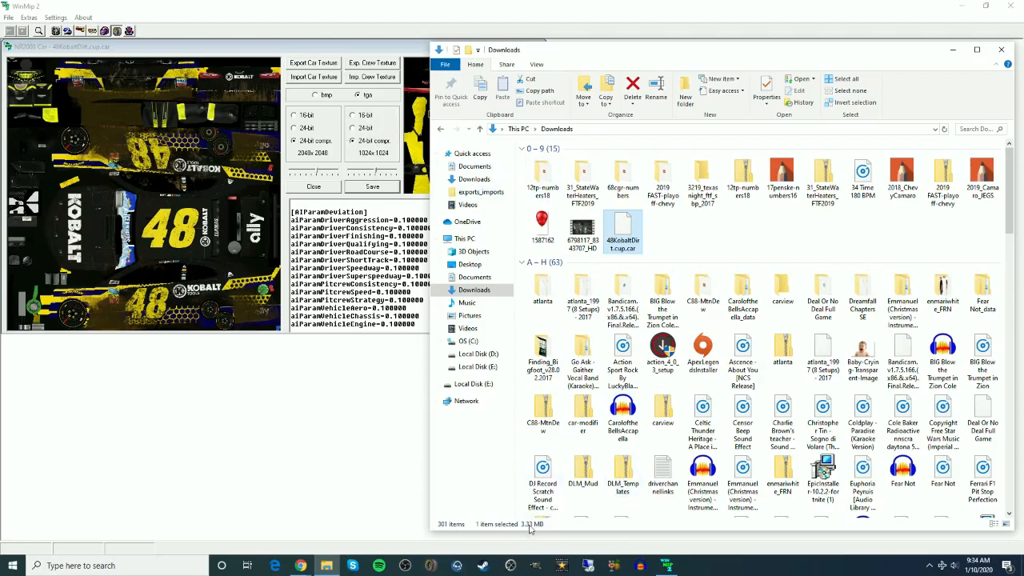
mouse_move(526, 529)
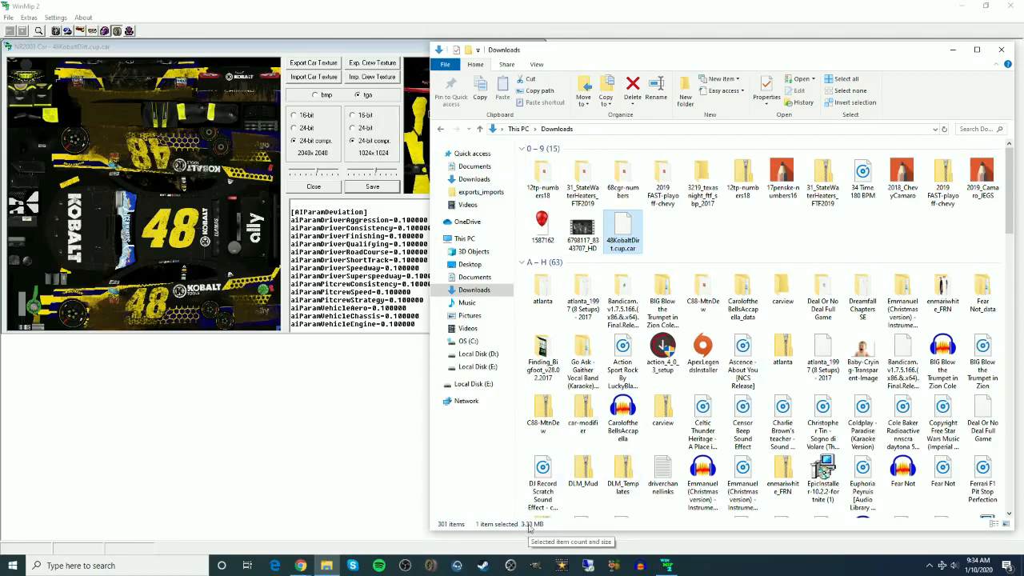
mouse_move(728, 238)
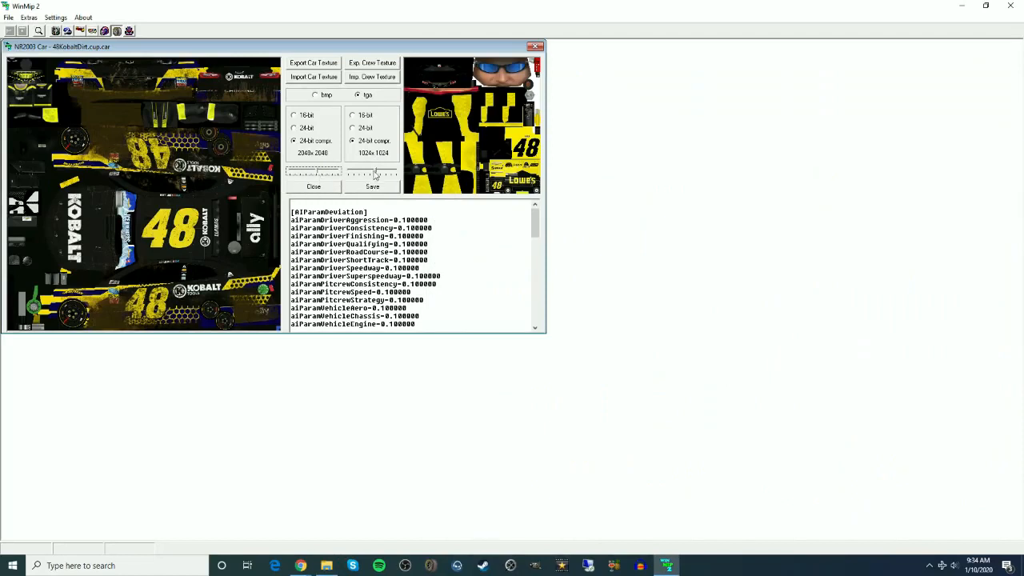
mouse_move(372, 173)
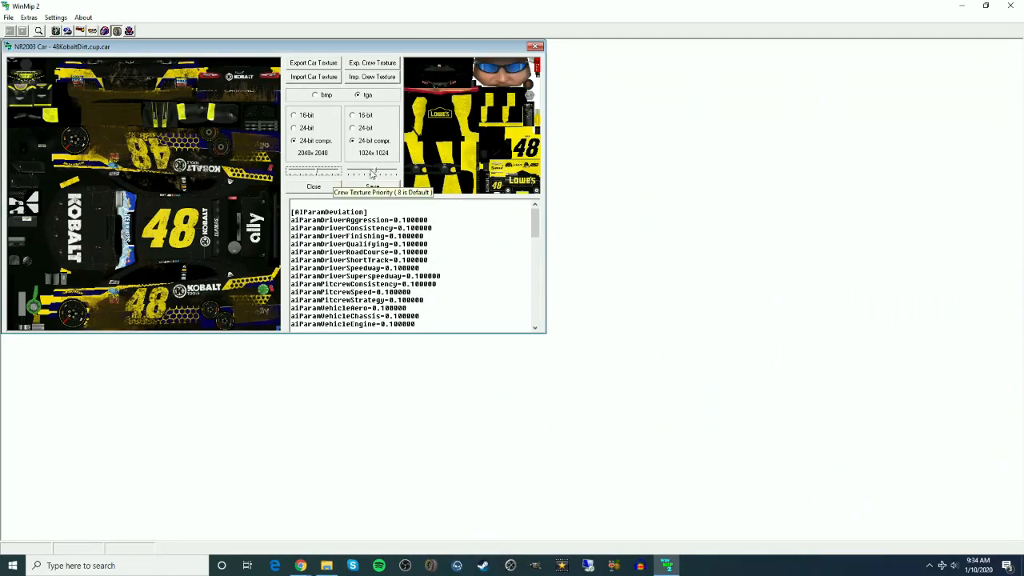
mouse_move(452, 244)
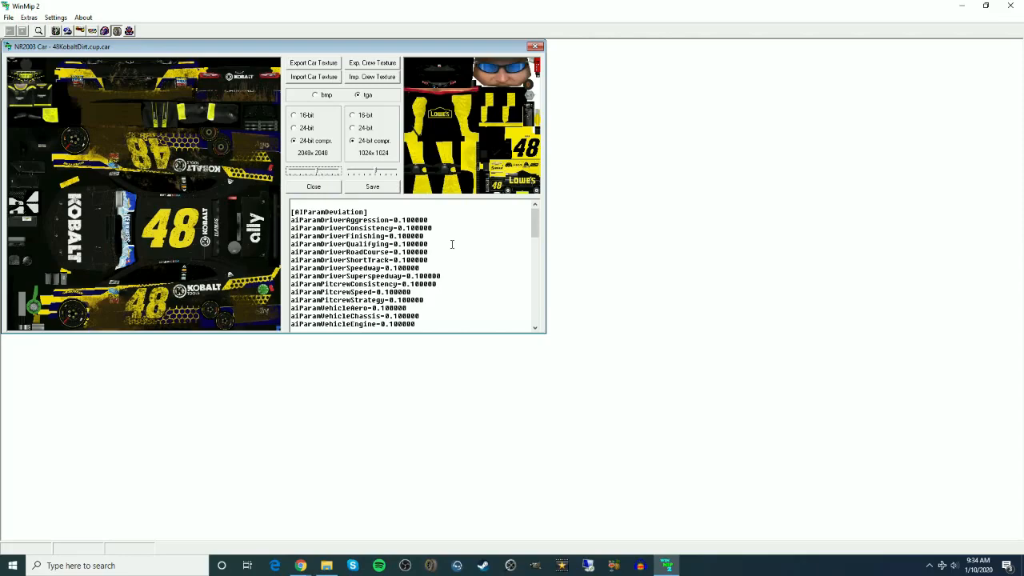
mouse_move(483, 222)
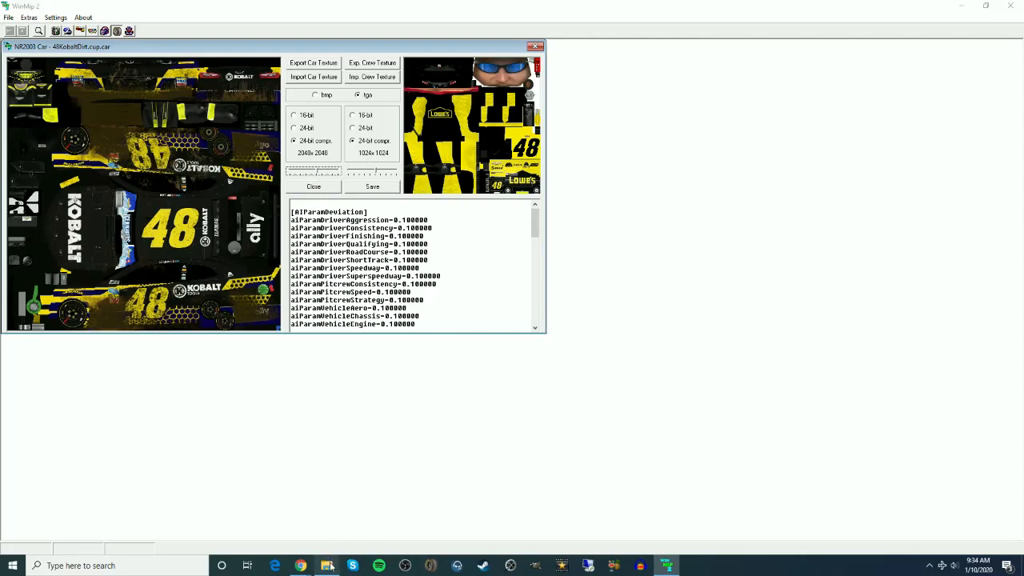
Step: Bring the File Explorer Downloads window back over the car editor
click(327, 566)
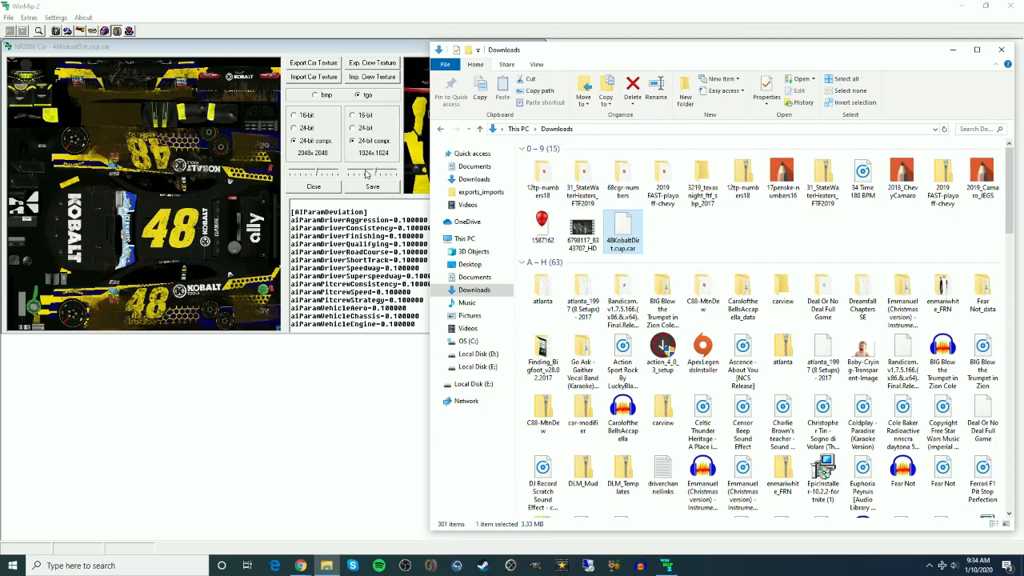
mouse_move(622, 232)
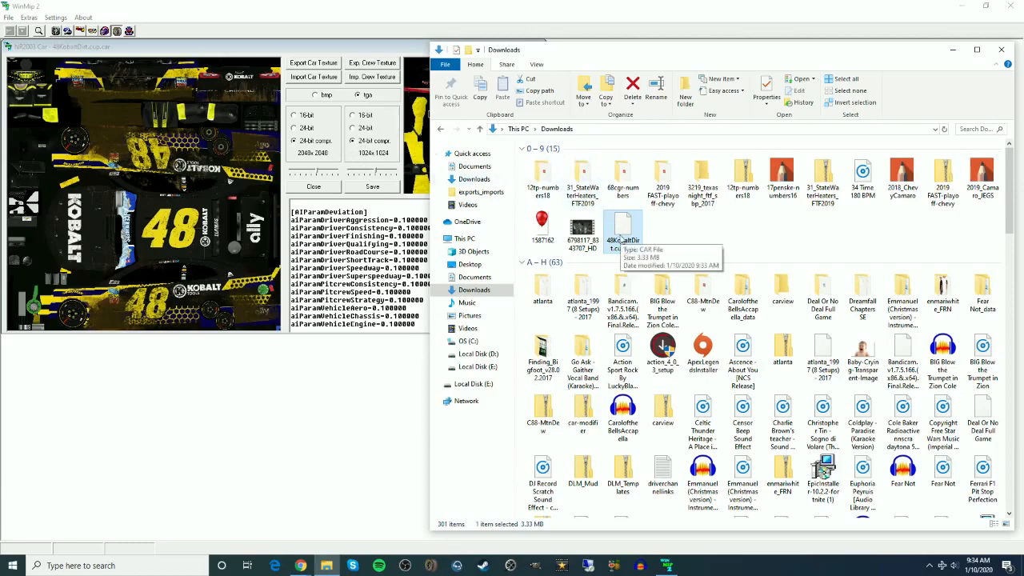
mouse_move(720, 241)
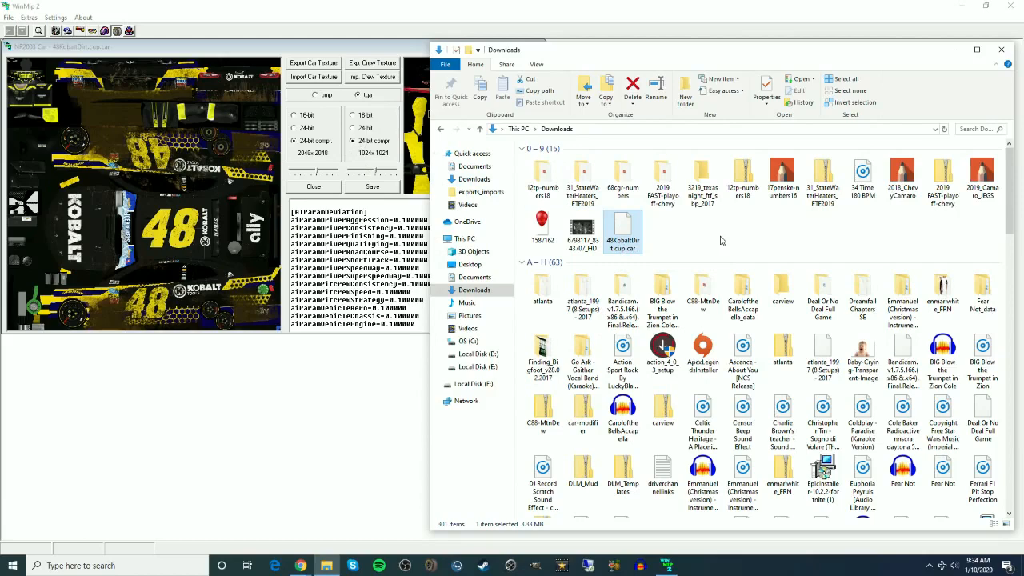